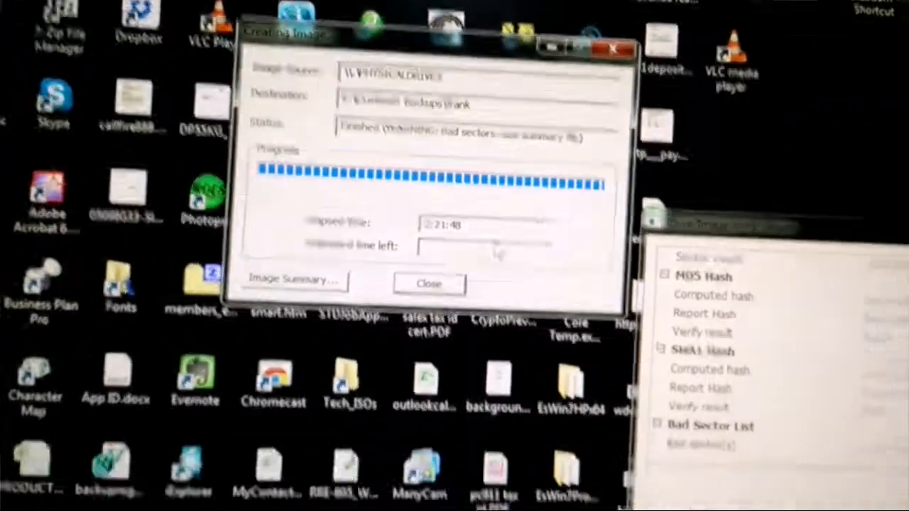
Step: Open the Image Summary report listing the skipped bad sectors
{"action": "left_click", "coordinate": [294, 279]}
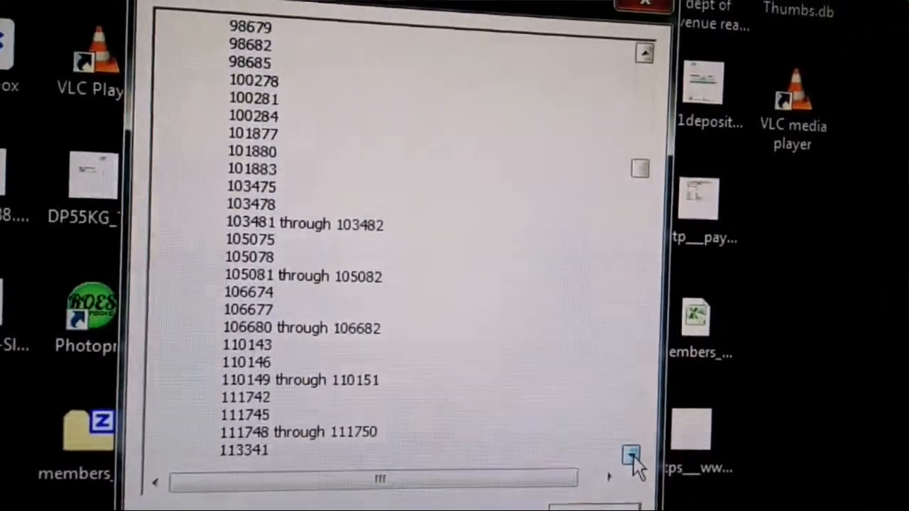
{"action": "left_click", "coordinate": [630, 453]}
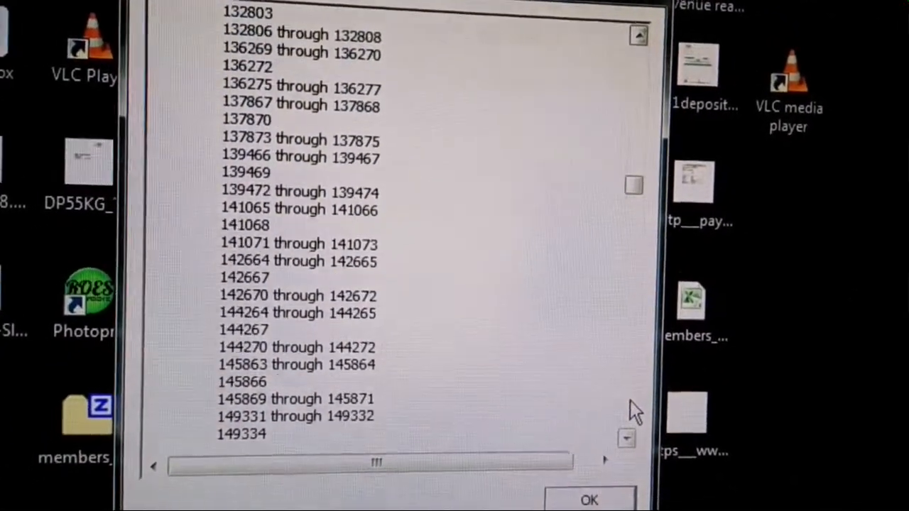
{"action": "scroll", "scroll_direction": "down", "scroll_amount": 3}
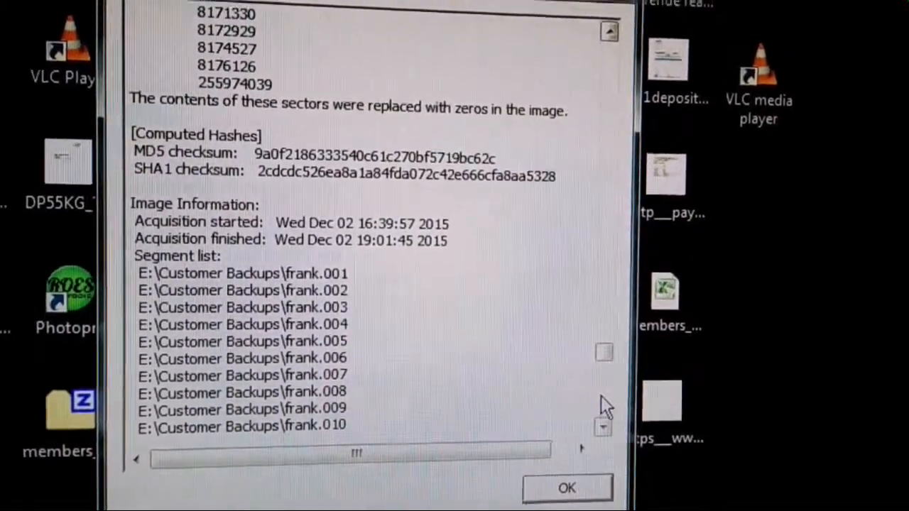
{"action": "scroll", "scroll_direction": "down", "scroll_amount": 3}
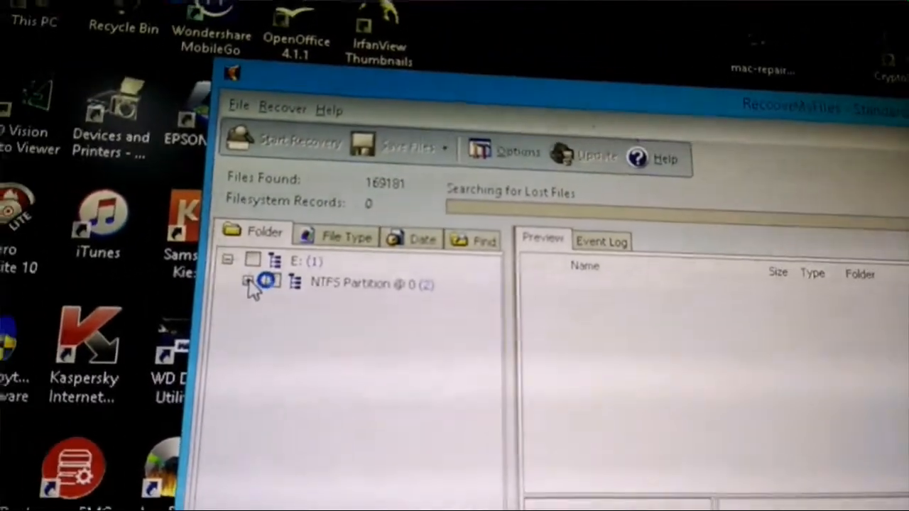
Step: Expand NTFS Partition @ 0 and its Root folder to show Documents and Settings, Drivers, I386, Program Files
{"action": "left_click", "coordinate": [246, 285]}
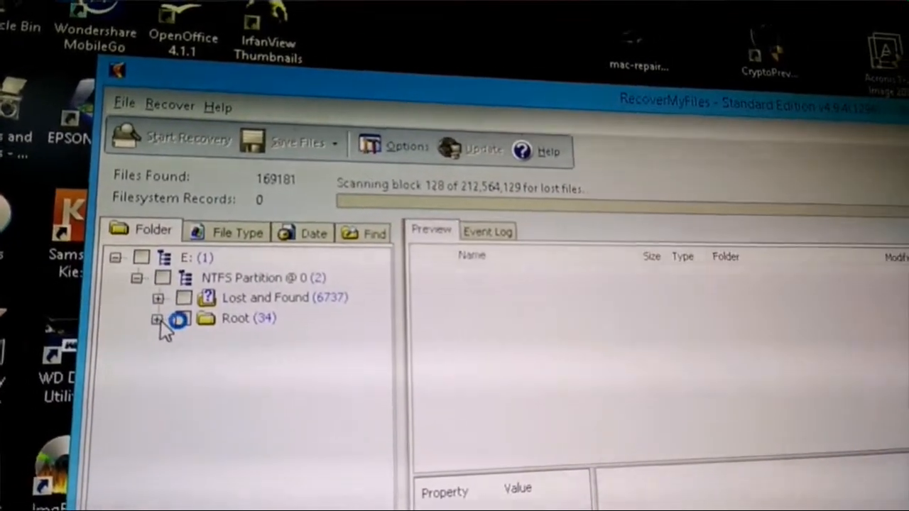
{"action": "left_click", "coordinate": [156, 318]}
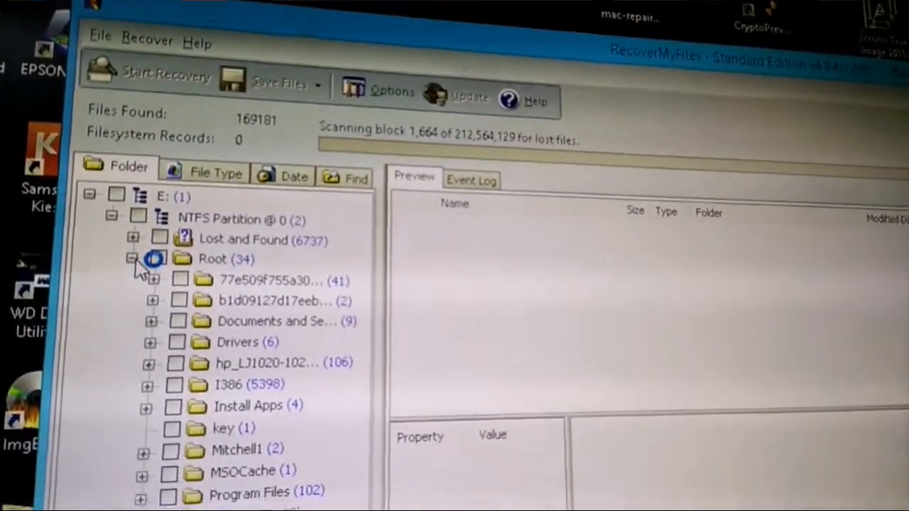